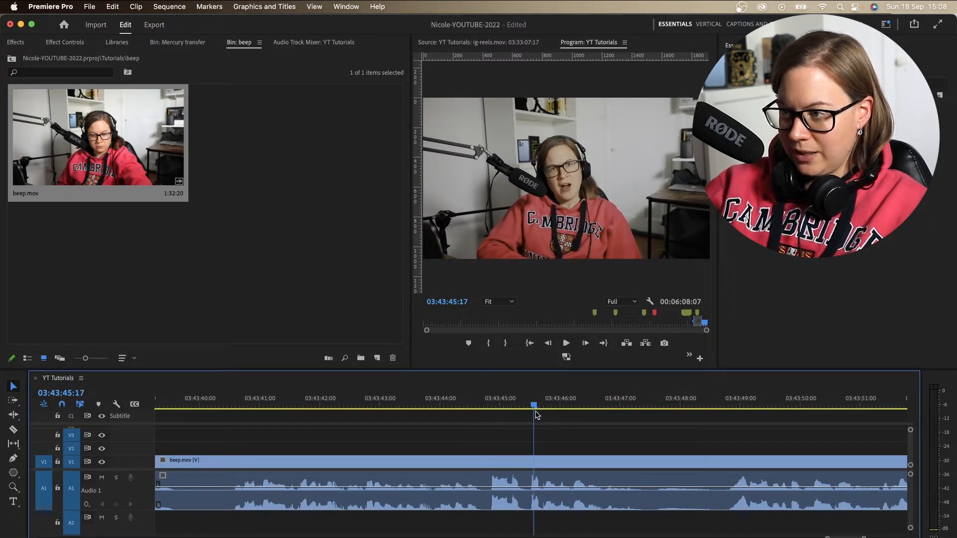
# Razor-cut the clip at the swear word and set an In/Out range spanning it
pyautogui.click(488, 406)
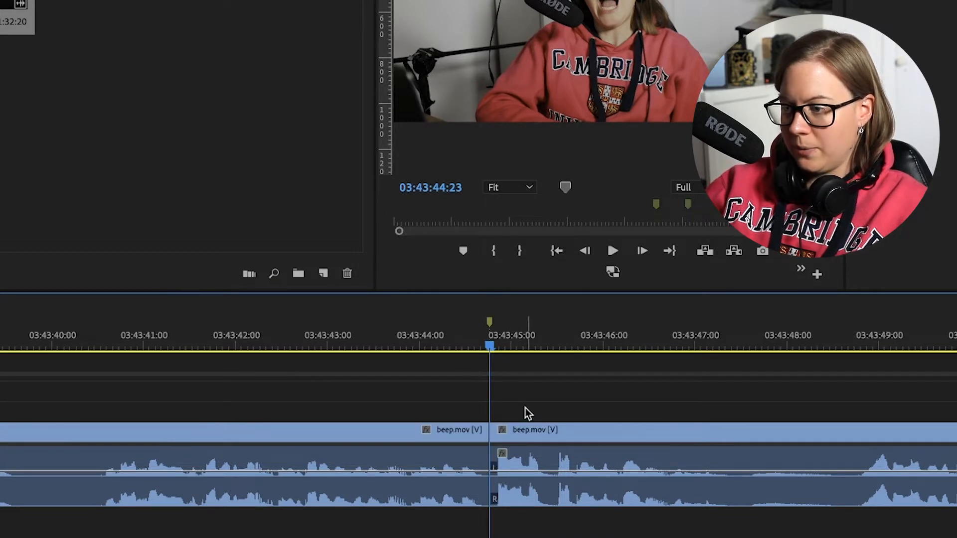
pyautogui.click(574, 346)
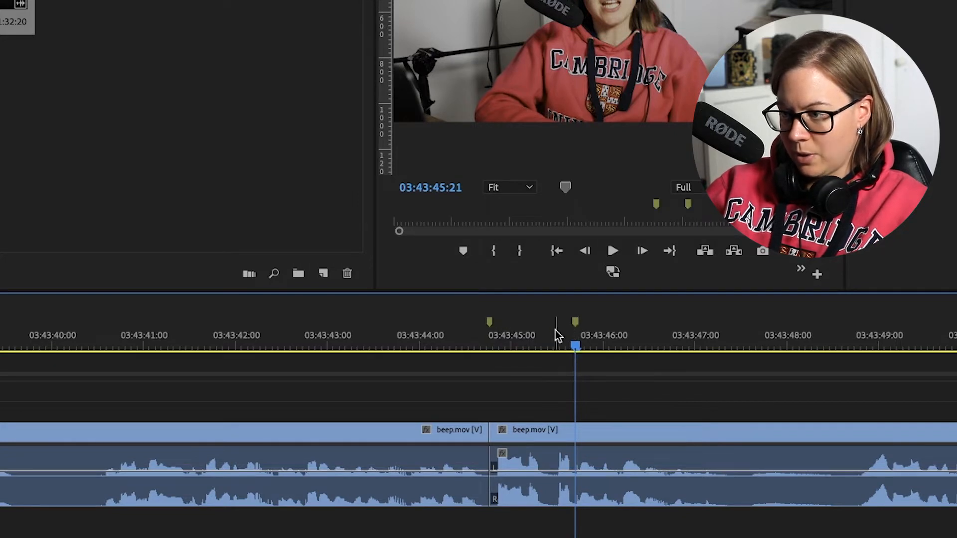
pyautogui.rightClick(555, 335)
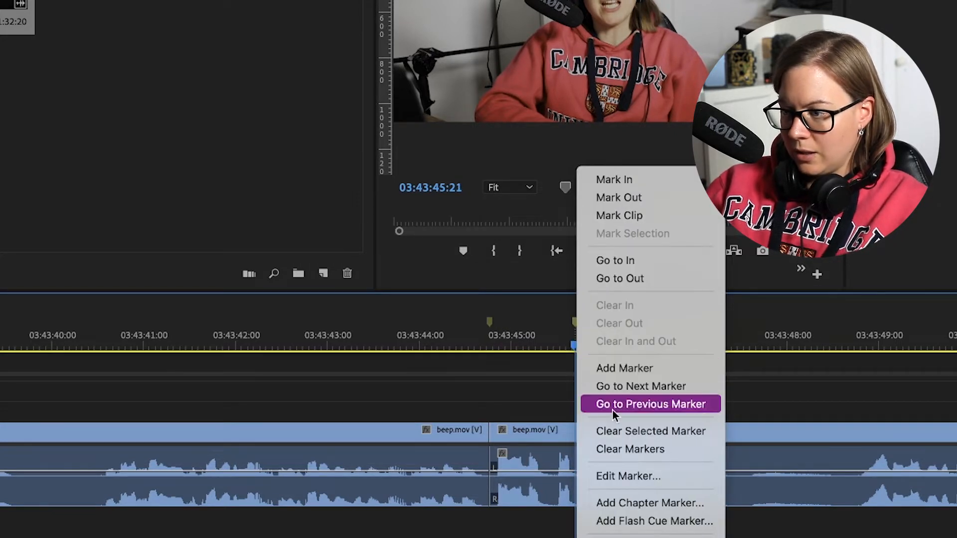
pyautogui.click(650, 403)
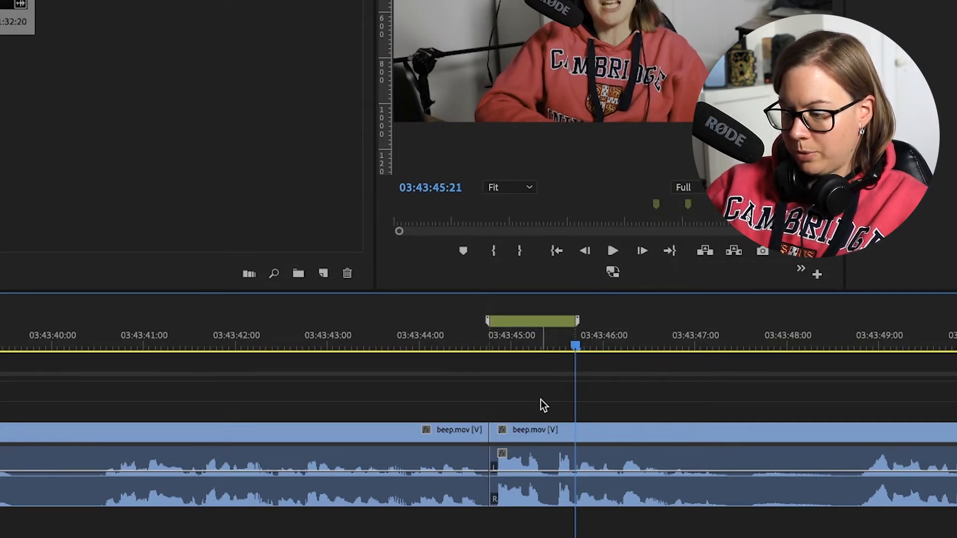
pyautogui.moveTo(512, 377)
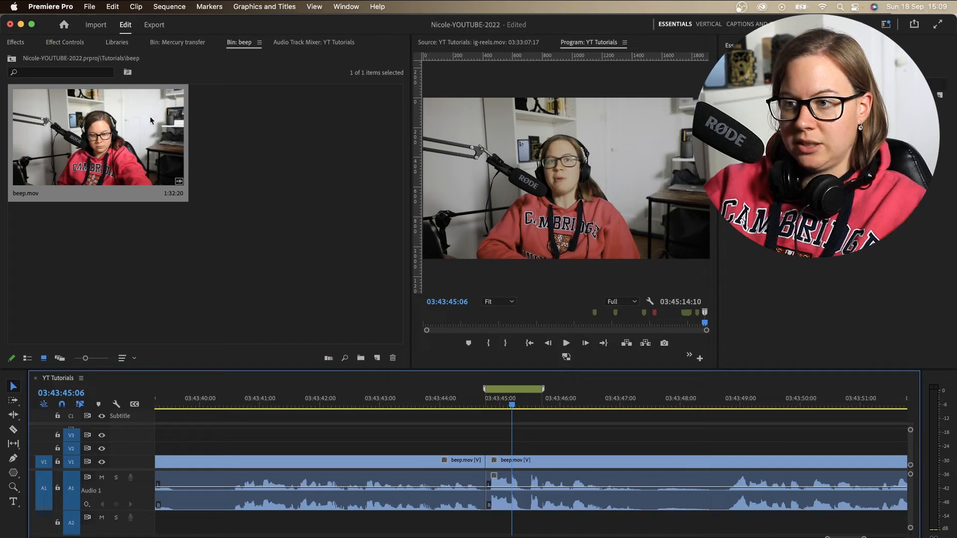
pyautogui.moveTo(376, 358)
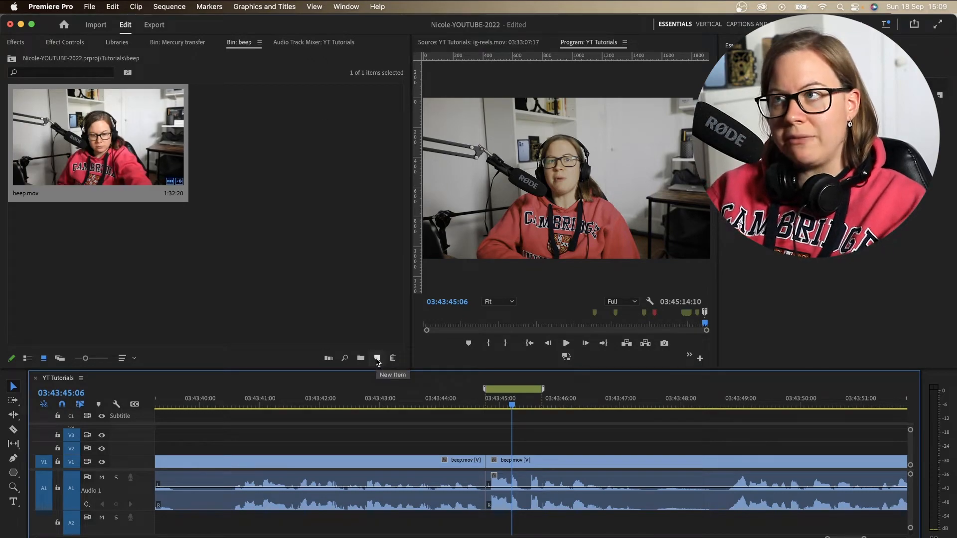
# Show the Project panel's New Item menu listing Bars and Tone and Color Matte
pyautogui.click(229, 181)
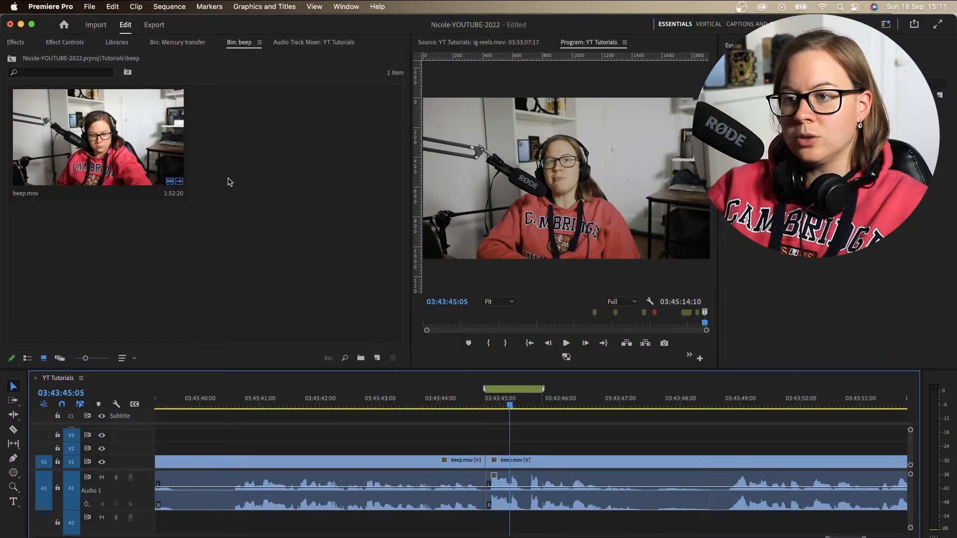
pyautogui.click(89, 7)
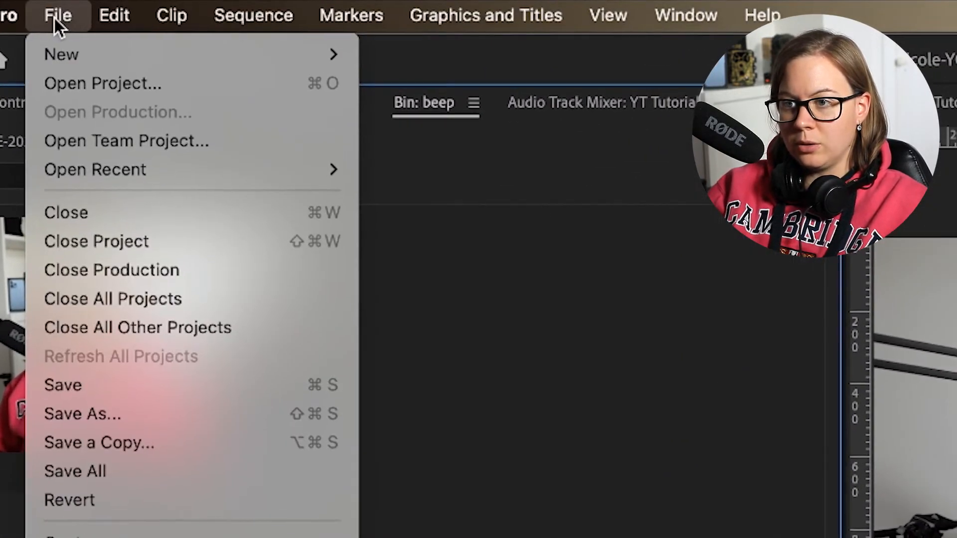
pyautogui.moveTo(580, 448)
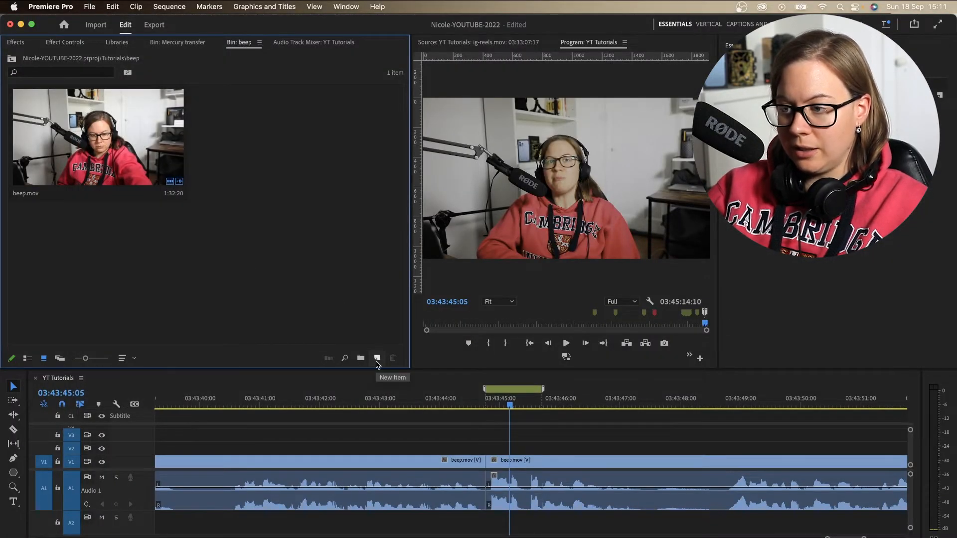
pyautogui.click(377, 357)
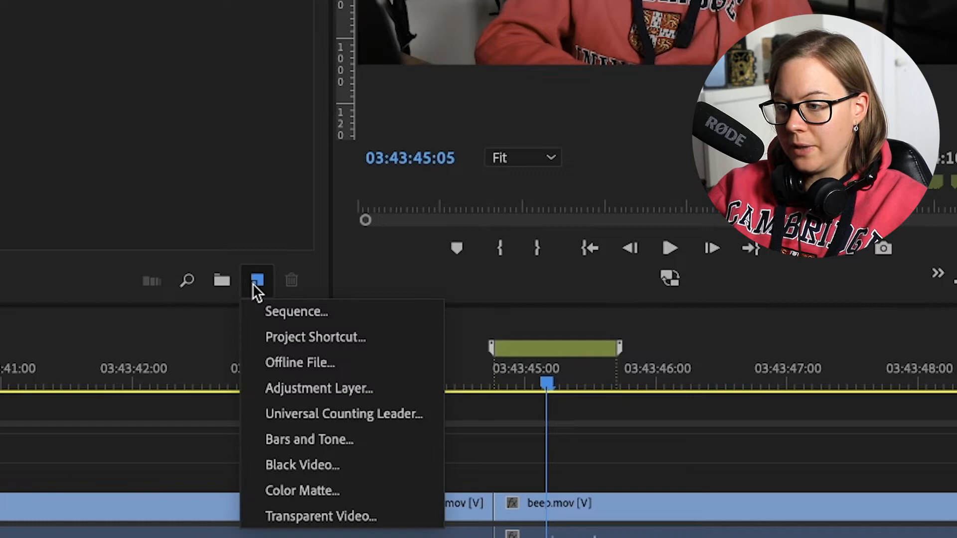
pyautogui.moveTo(340, 439)
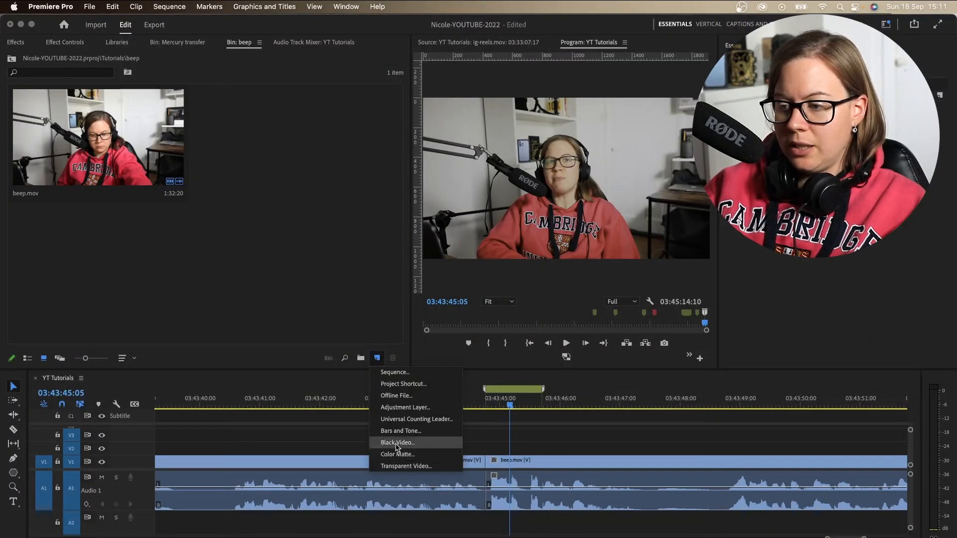
pyautogui.moveTo(435, 434)
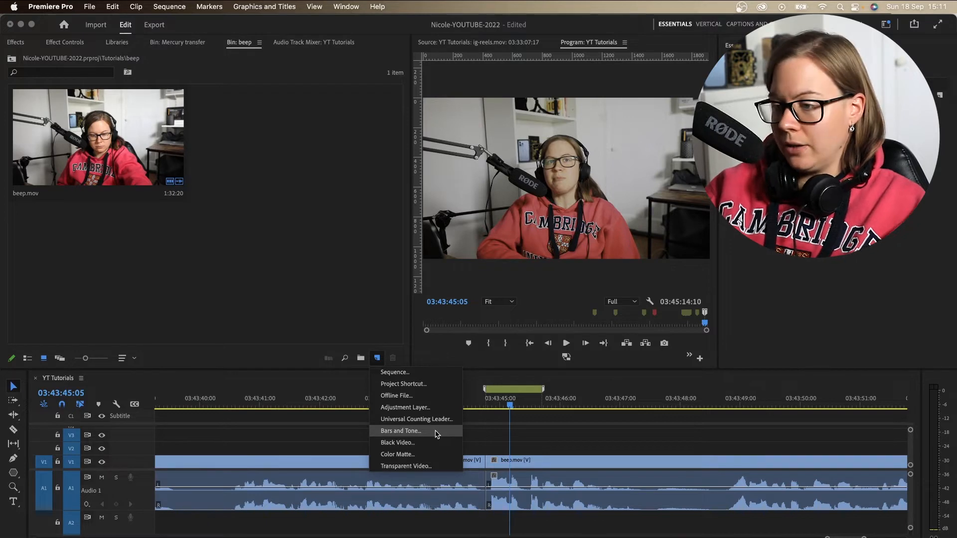
# Create a Bars and Tone item with the HD Rec.709 preset
pyautogui.click(400, 430)
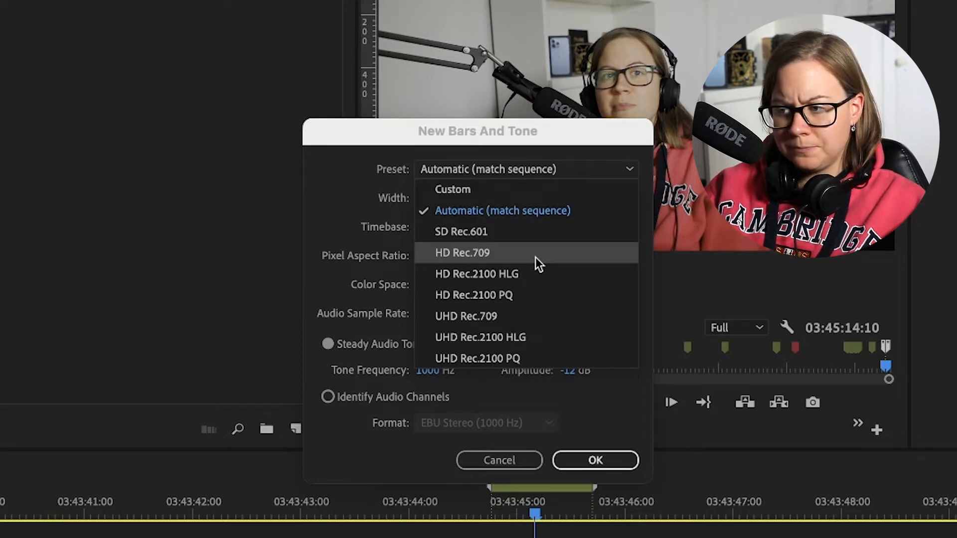
pyautogui.moveTo(546, 263)
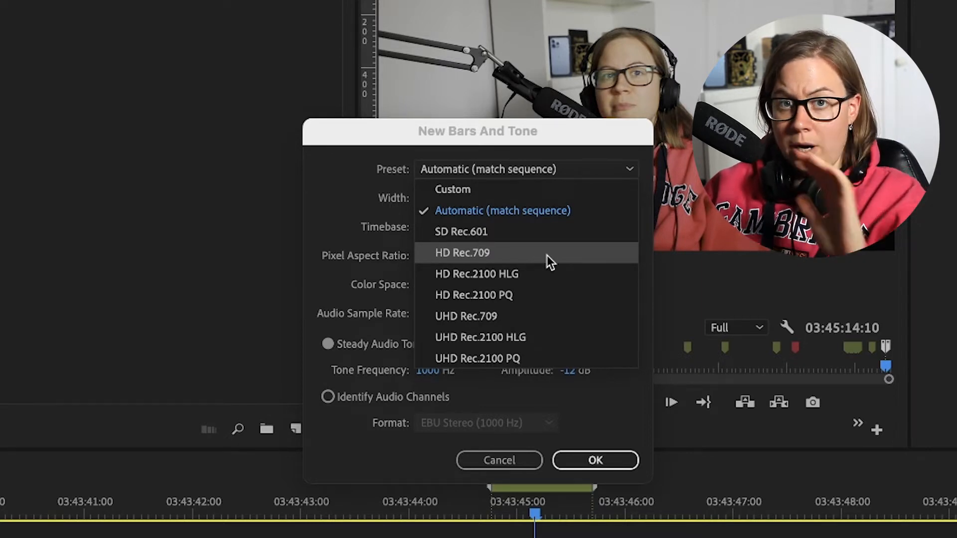
pyautogui.click(463, 252)
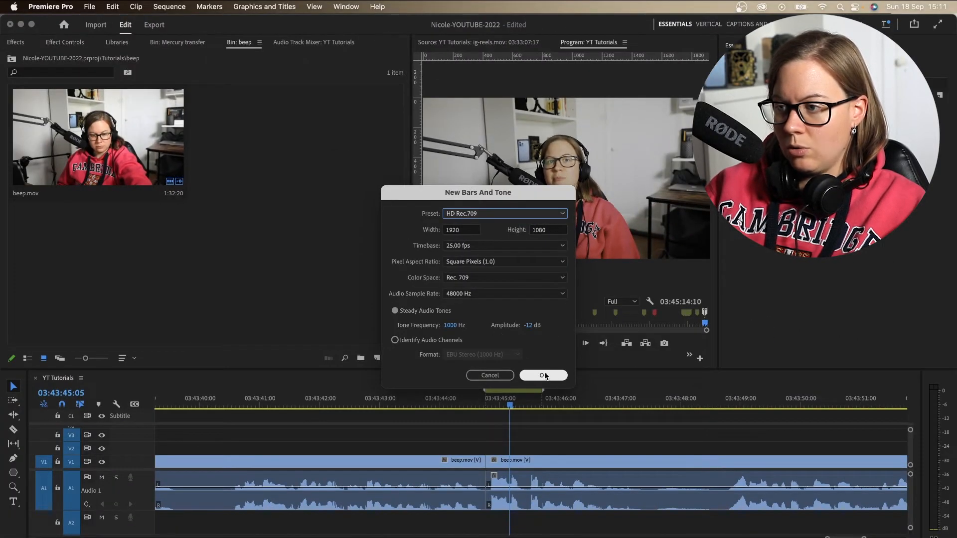
pyautogui.click(542, 374)
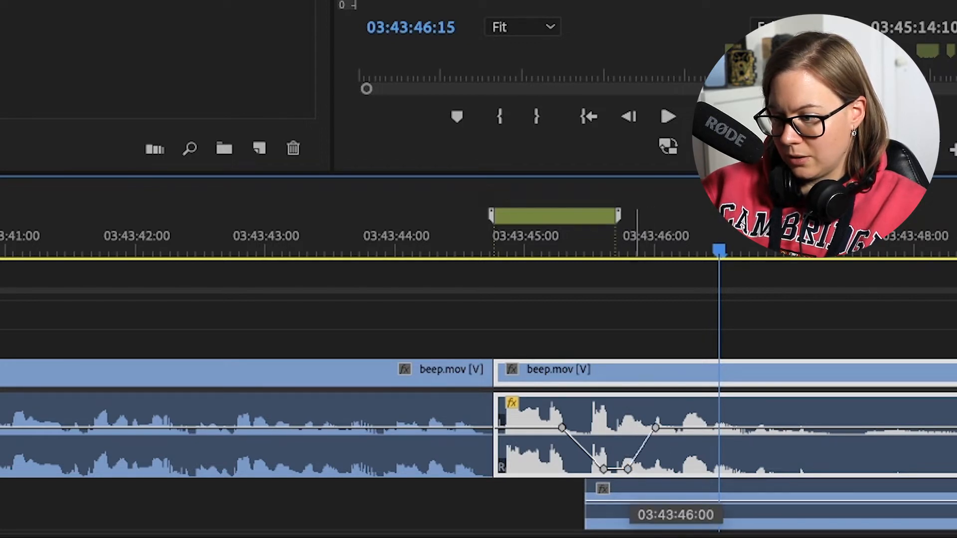
# Trim the tone clip on A2 to the word's length and check the bleep against it
pyautogui.click(411, 256)
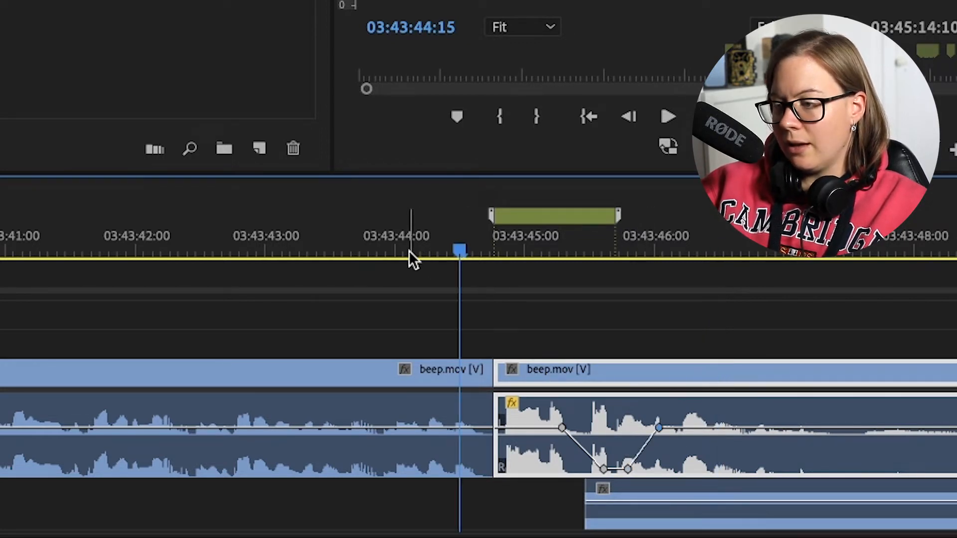
pyautogui.click(667, 117)
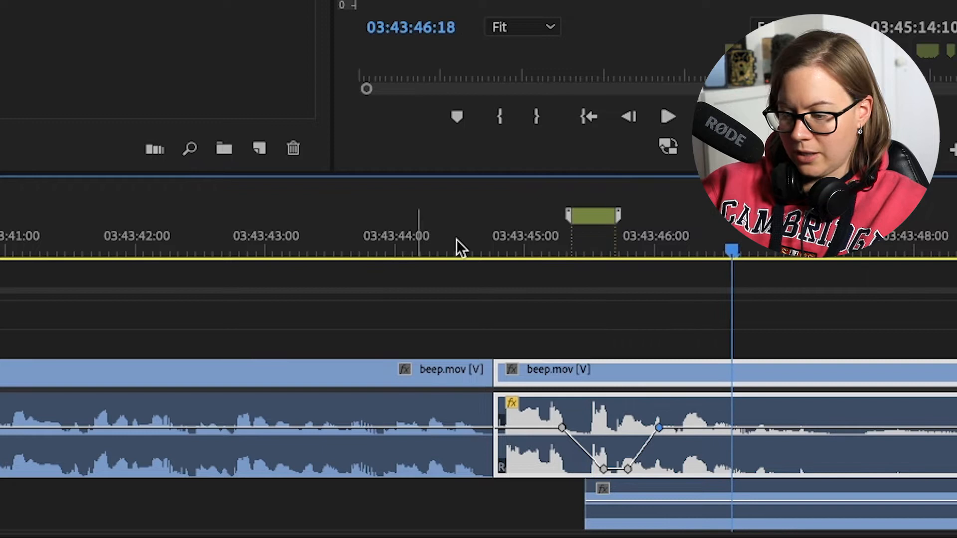
pyautogui.click(459, 251)
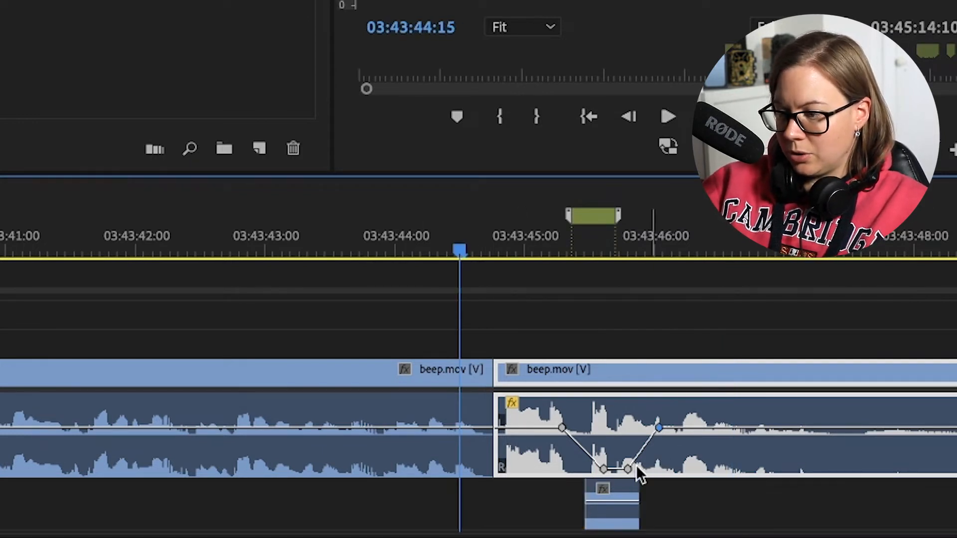
pyautogui.click(666, 116)
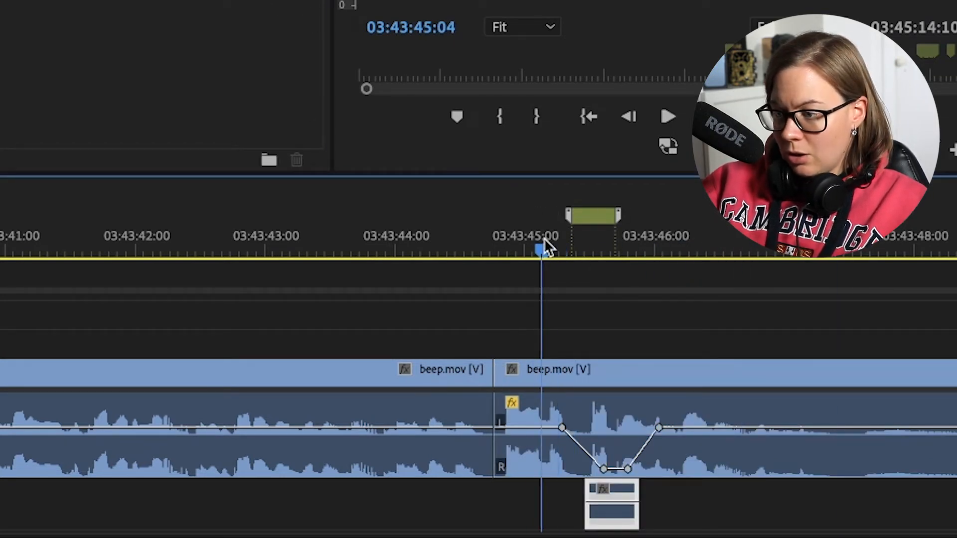
pyautogui.click(604, 252)
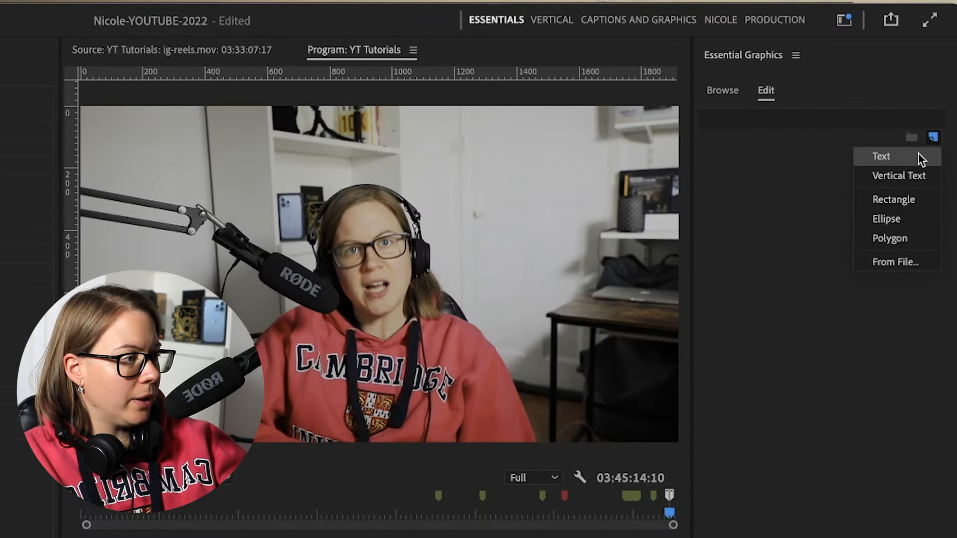
# Add a black rectangle over the mouth with a '%$&£' text layer
pyautogui.click(893, 199)
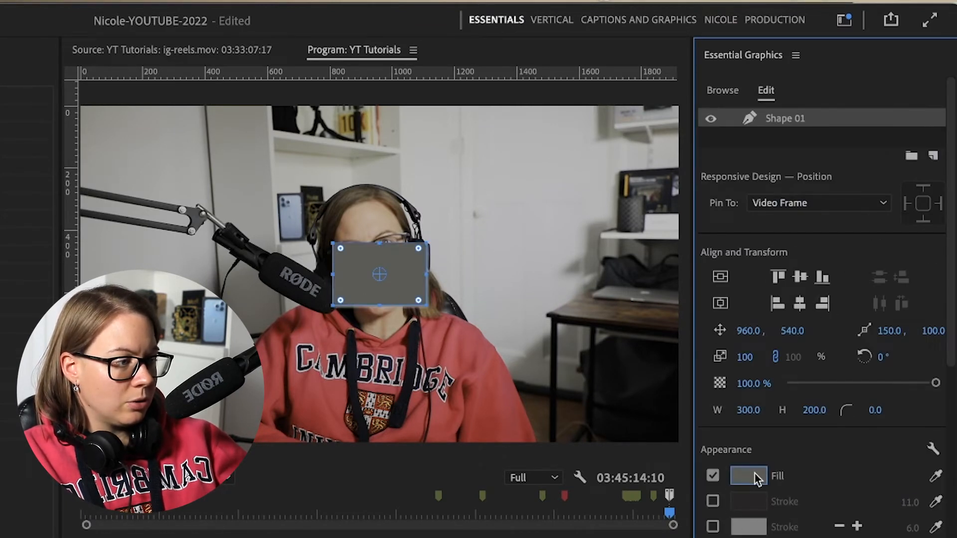
pyautogui.click(747, 475)
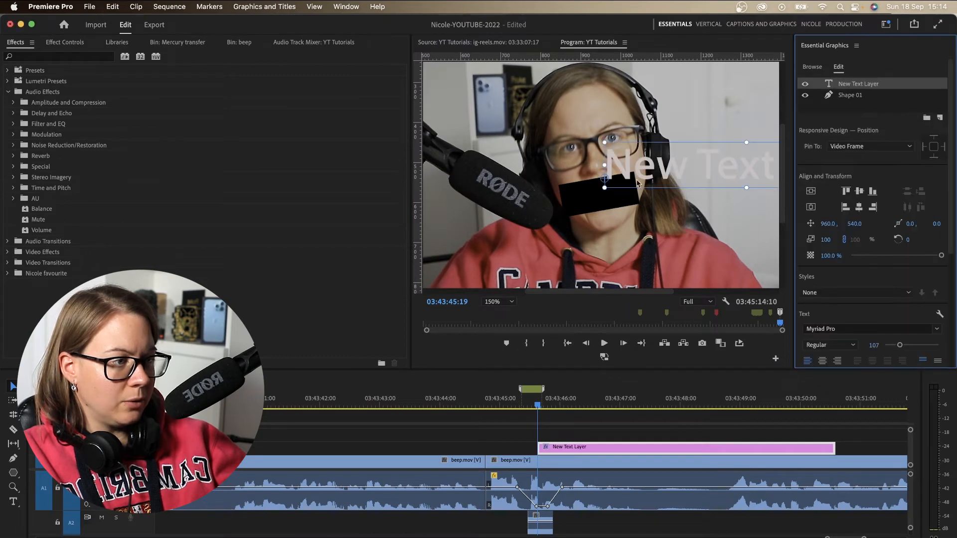
pyautogui.write('%$&£^')
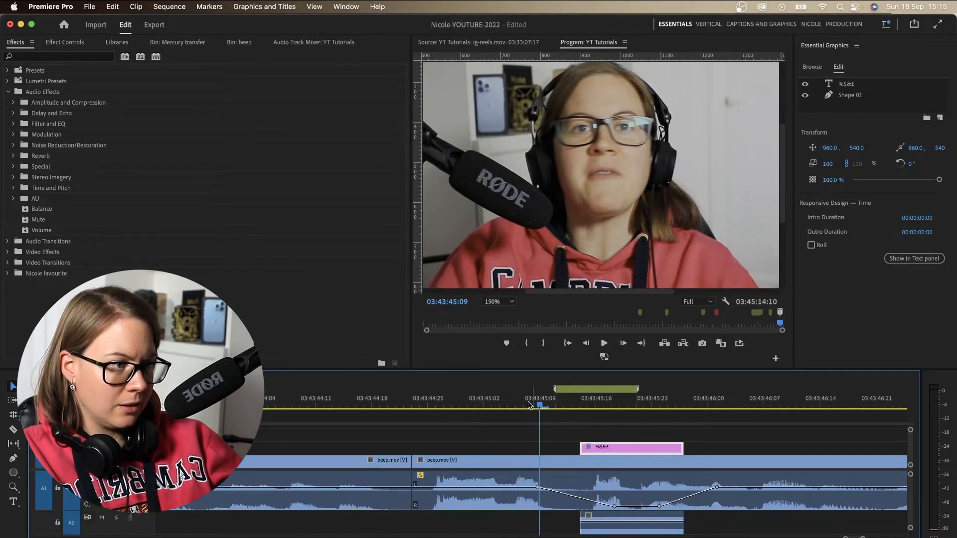
# Set the Program monitor to Fit and nudge the symbols box lower over the mouth
pyautogui.click(603, 343)
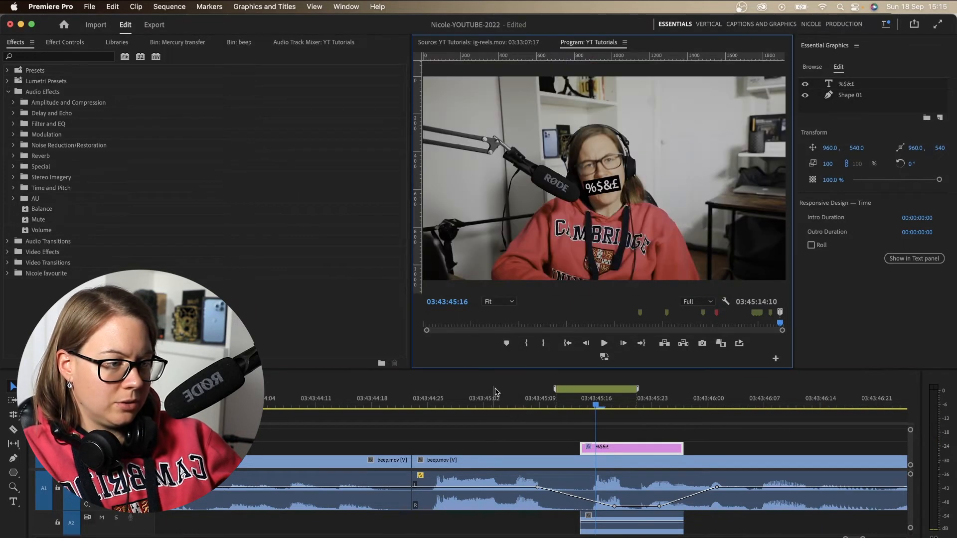
pyautogui.click(603, 341)
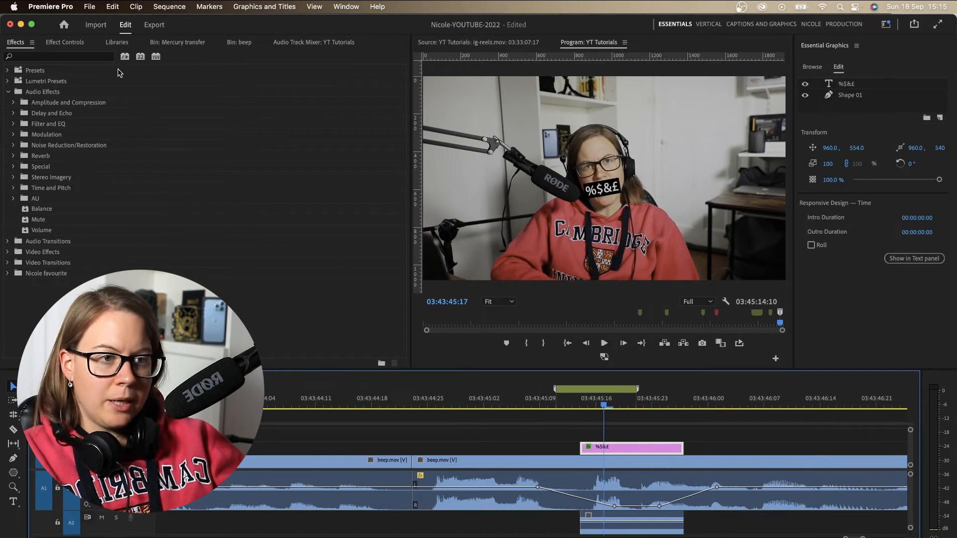
# Keyframe the box's Vector Motion position with Ease In and play it back
pyautogui.click(63, 41)
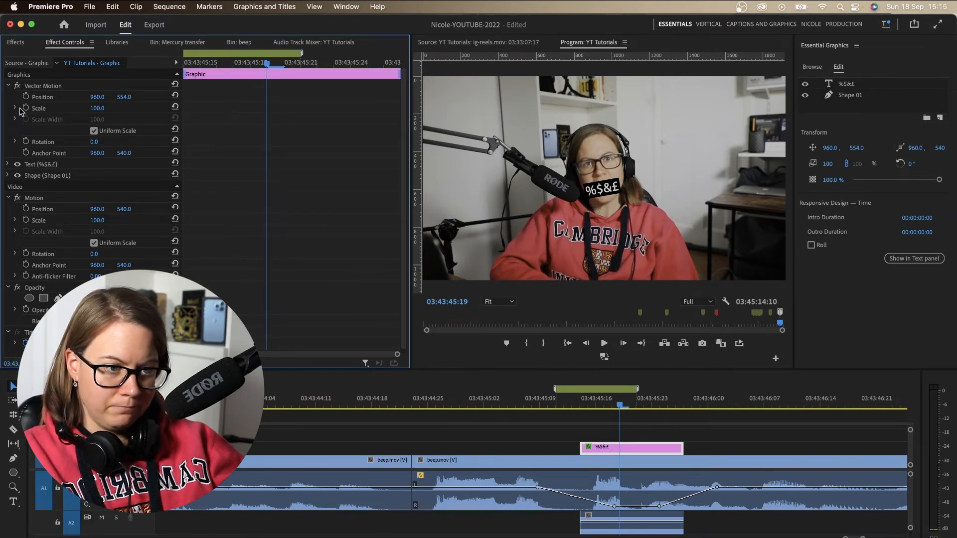
pyautogui.click(41, 97)
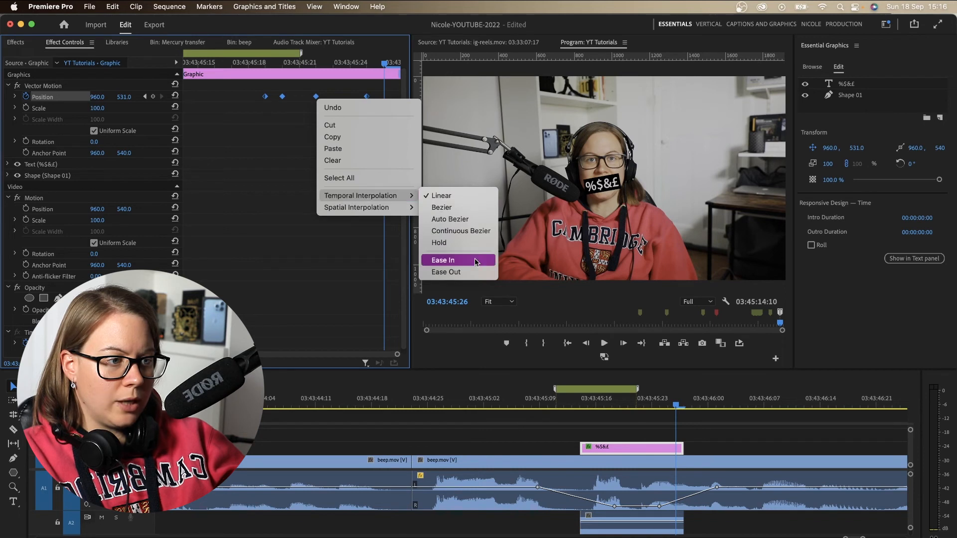
pyautogui.click(442, 260)
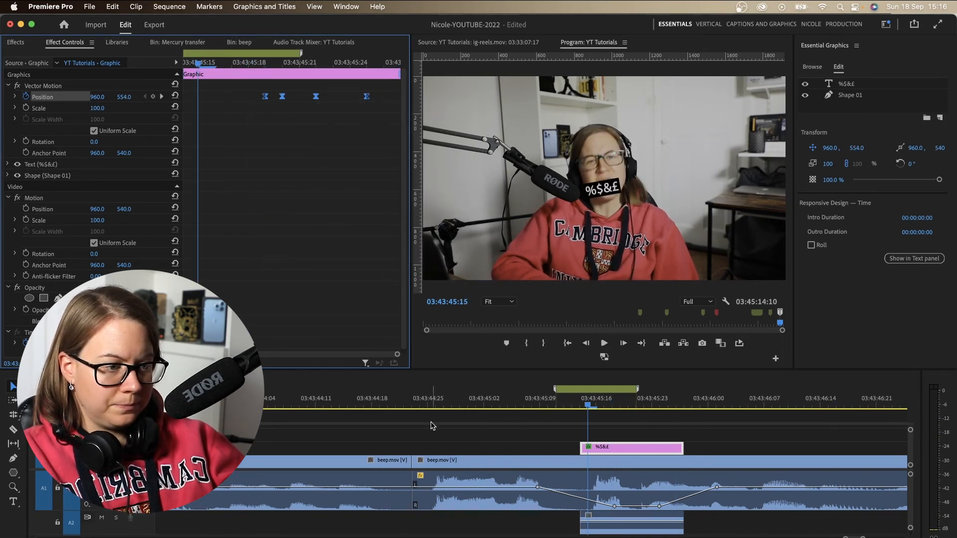
pyautogui.click(603, 342)
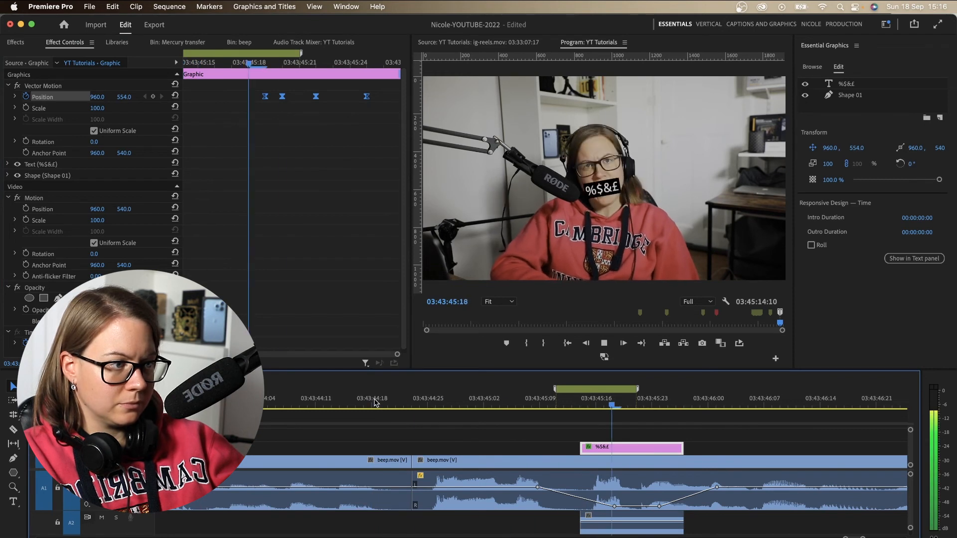